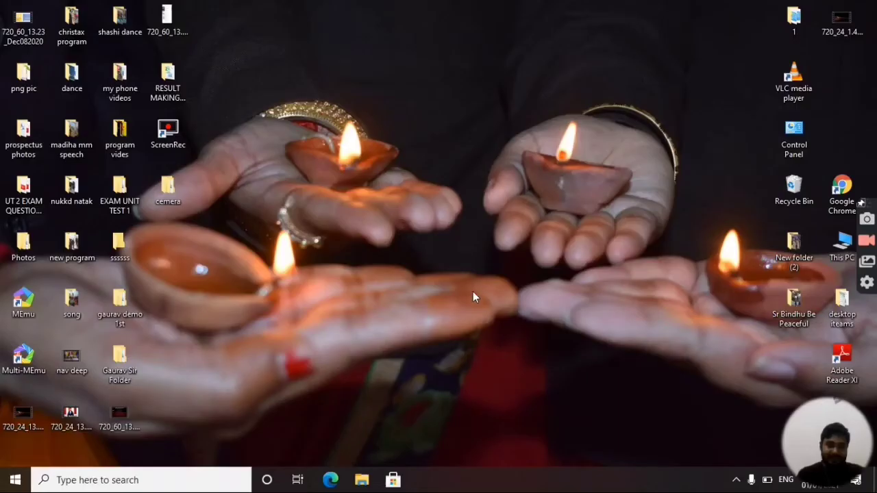
{"action": "mouse_move", "coordinate": [546, 256]}
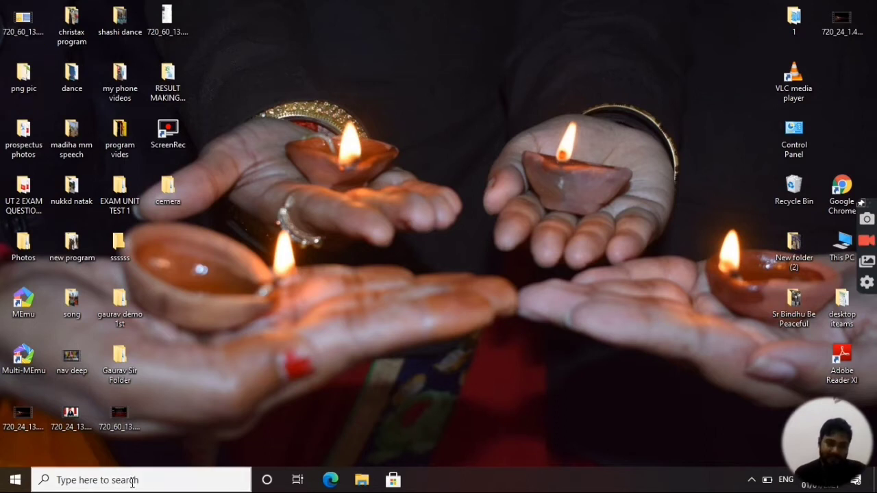
Search for PAINT in the taskbar search box so the Paint app shows as best match
{"action": "left_click", "coordinate": [130, 479]}
{"action": "type", "text": "PAINT"}
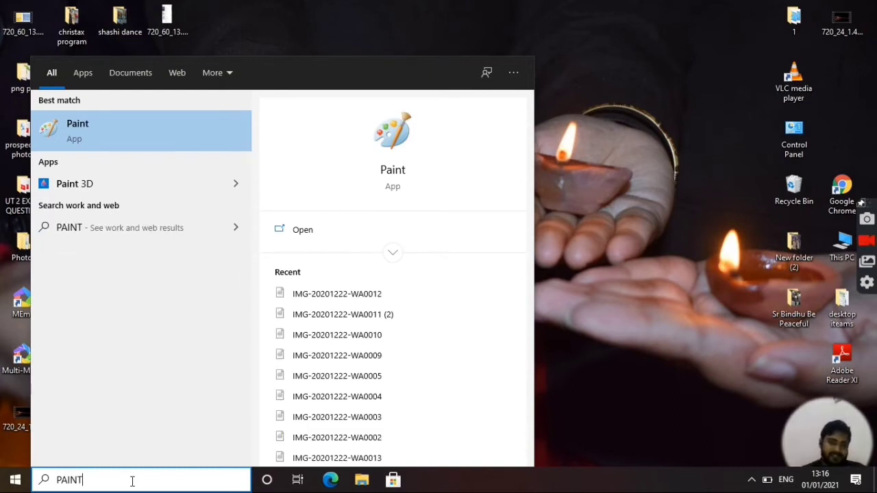
{"action": "mouse_move", "coordinate": [101, 136]}
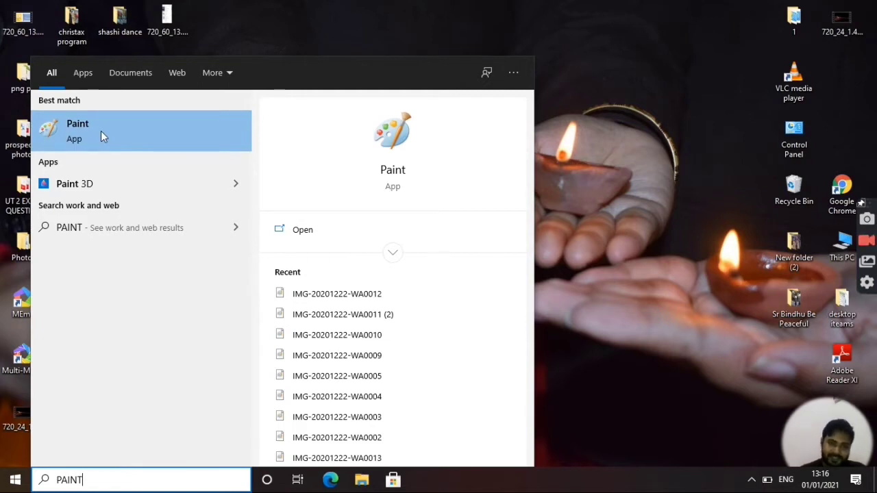
{"action": "left_click", "coordinate": [76, 130]}
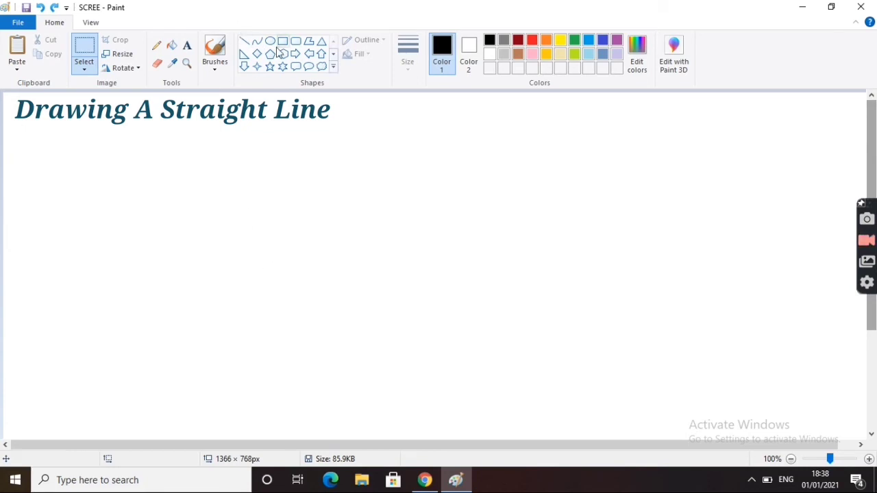
{"action": "mouse_move", "coordinate": [361, 267]}
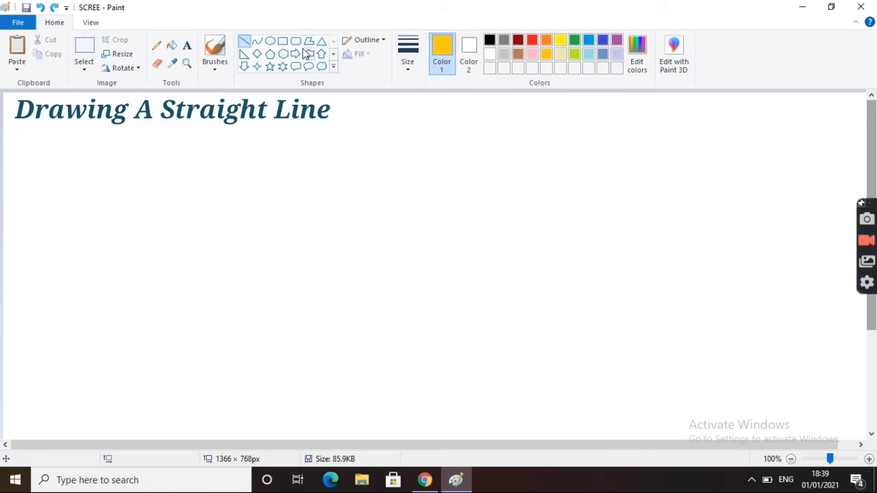
Draw a yellow vertical, red horizontal, and thick and thin green diagonals crossing mid-canvas
{"action": "left_click_drag", "start_coordinate": [448, 176], "coordinate": [449, 249]}
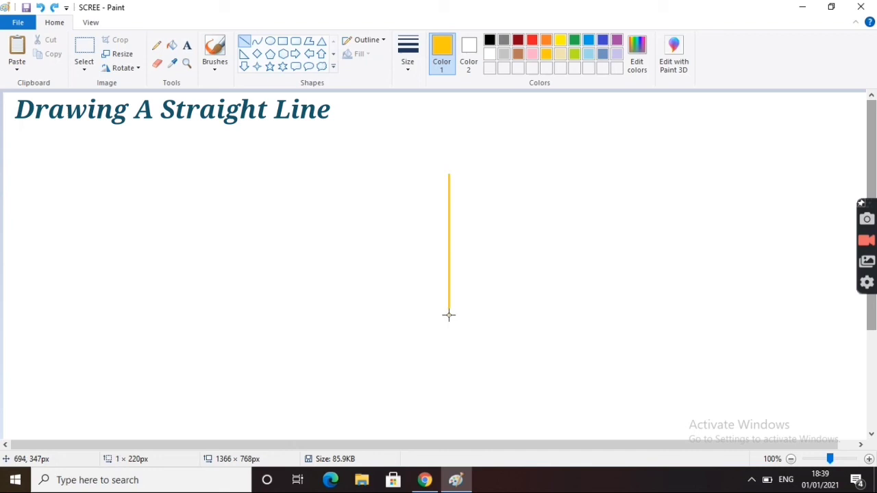
{"action": "left_click", "coordinate": [529, 38]}
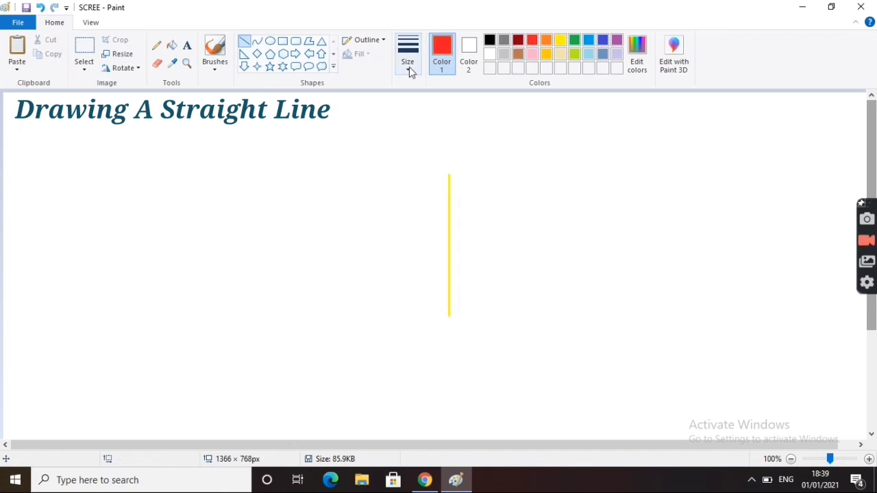
{"action": "left_click_drag", "start_coordinate": [349, 235], "coordinate": [564, 230]}
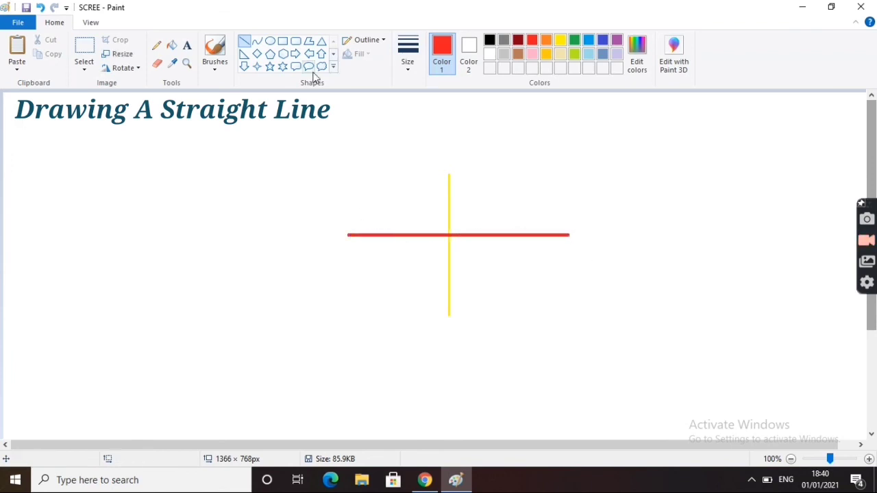
{"action": "left_click_drag", "start_coordinate": [370, 149], "coordinate": [527, 322]}
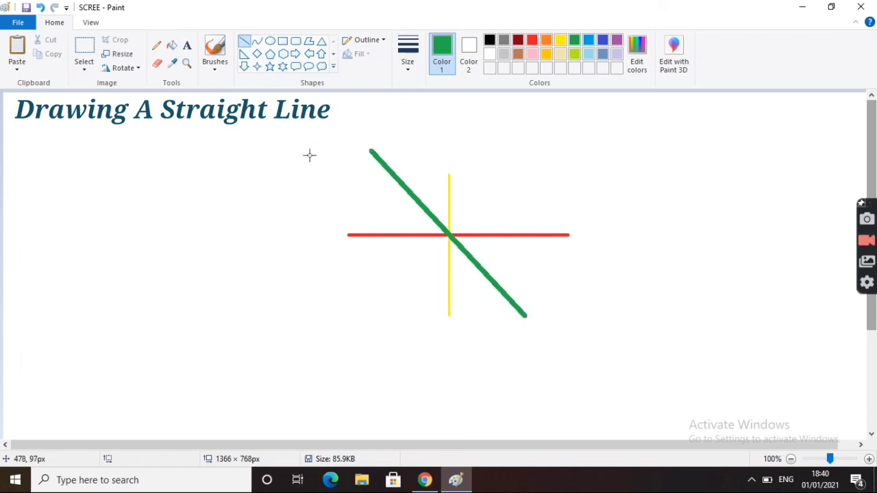
{"action": "left_click_drag", "start_coordinate": [362, 300], "coordinate": [523, 183]}
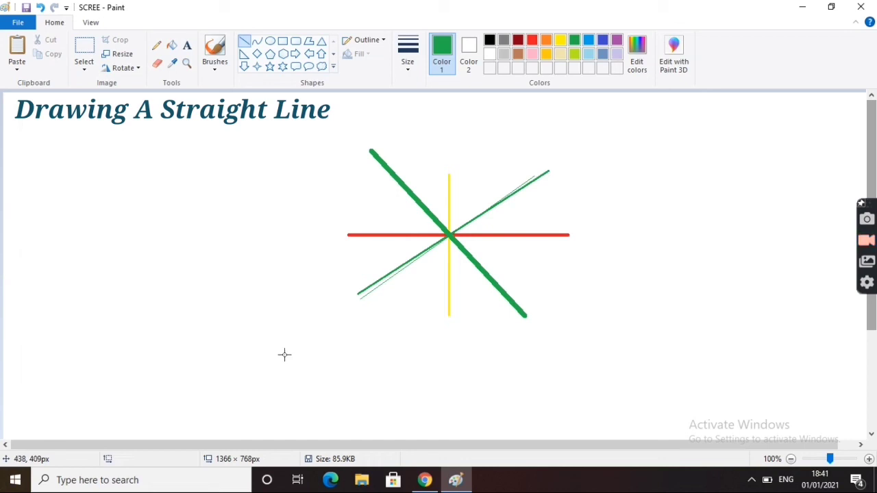
{"action": "mouse_move", "coordinate": [198, 273]}
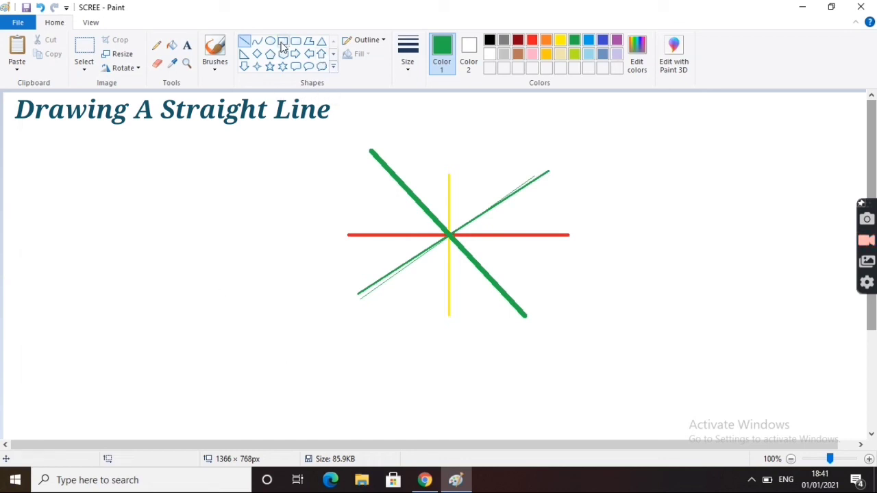
Draw a green square on the left with a red rectangle and a small orange one nested inside
{"action": "left_click", "coordinate": [405, 52]}
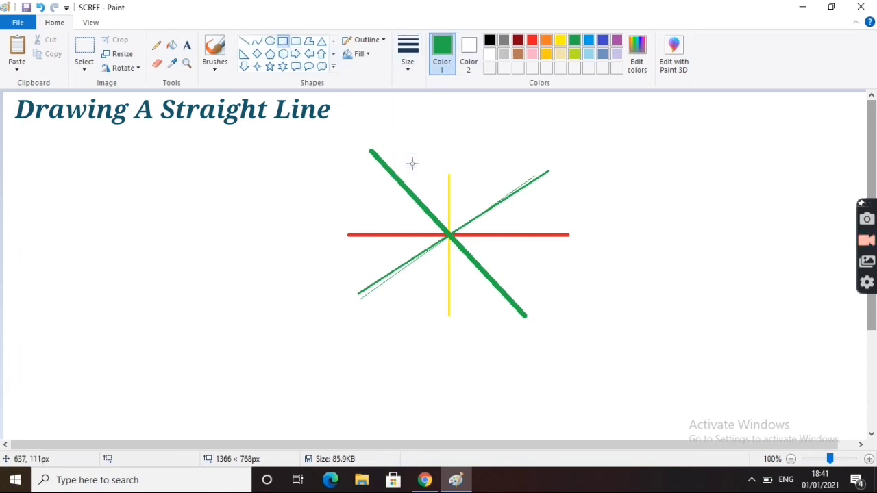
{"action": "left_click_drag", "start_coordinate": [41, 148], "coordinate": [189, 283]}
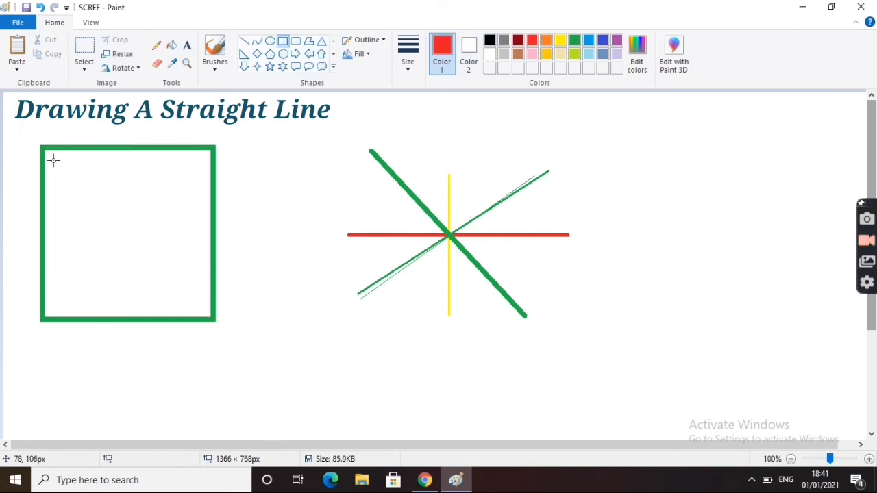
{"action": "left_click_drag", "start_coordinate": [53, 161], "coordinate": [205, 312]}
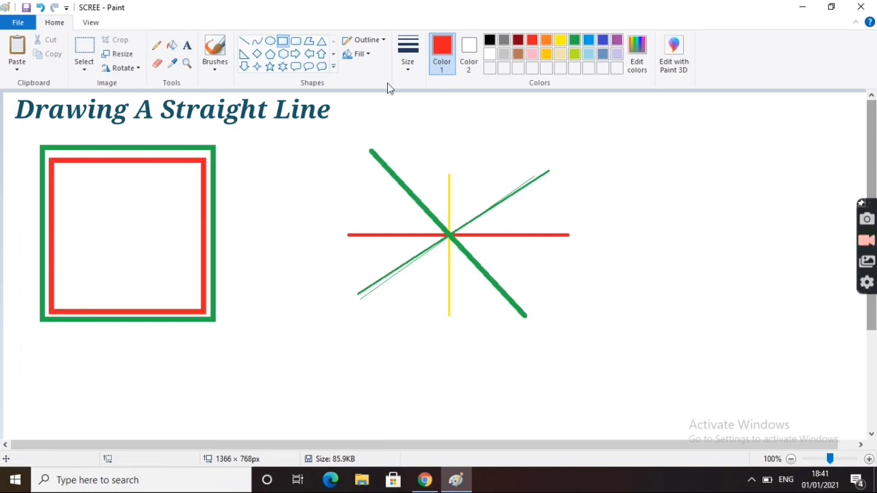
{"action": "left_click_drag", "start_coordinate": [61, 171], "coordinate": [110, 204]}
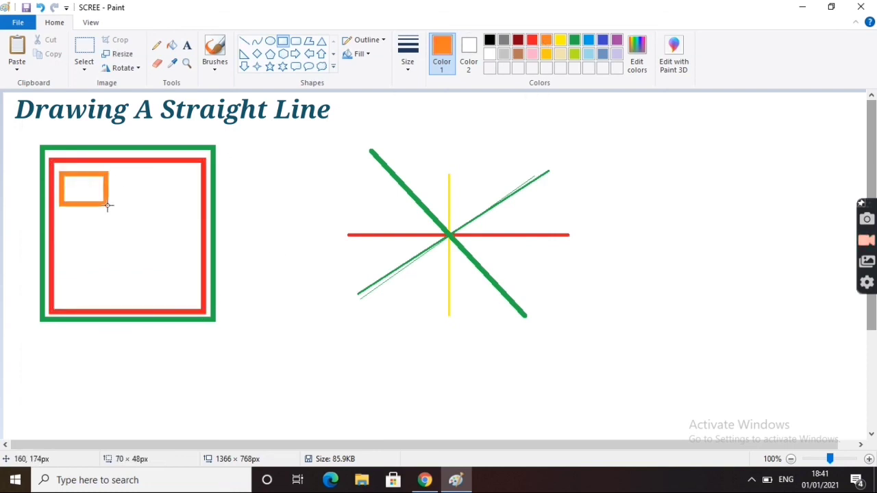